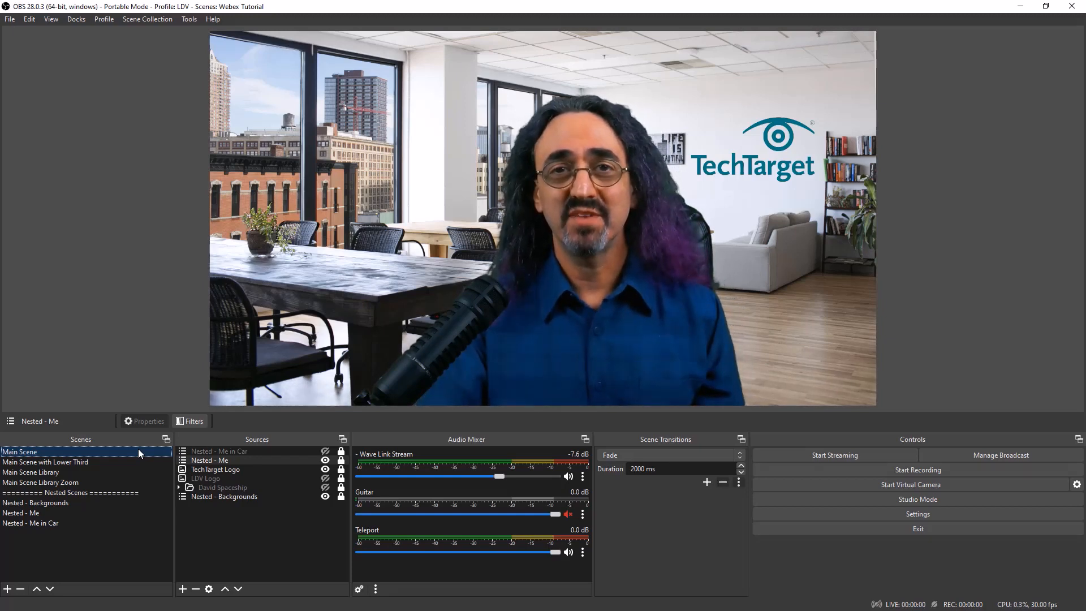
Check the lower-third scene, switch back to the main scene, and start the virtual camera
{"action": "left_click", "coordinate": [46, 462]}
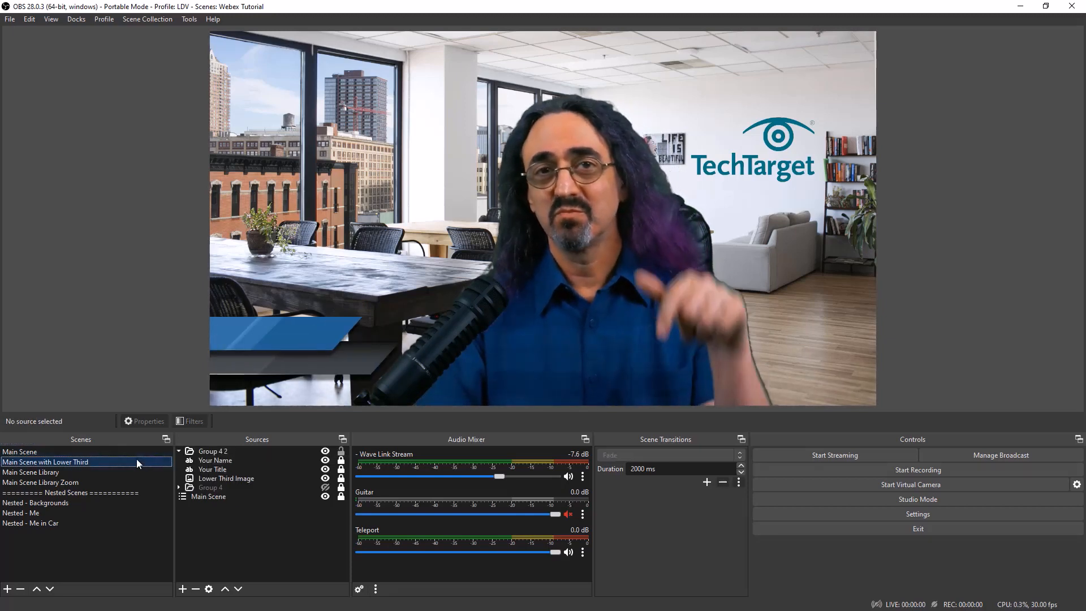
{"action": "left_click", "coordinate": [19, 451]}
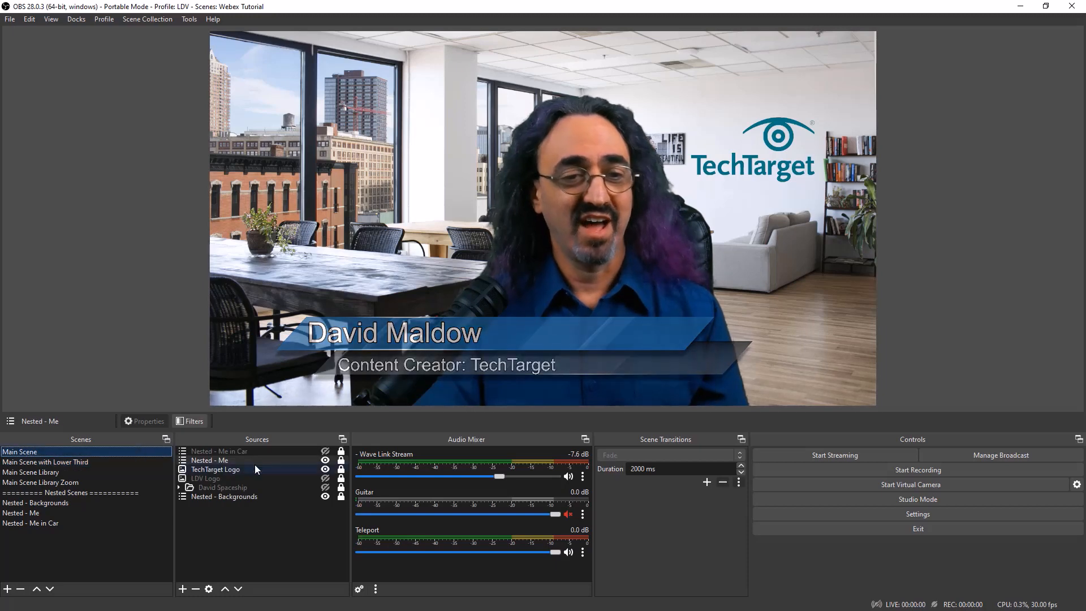
{"action": "left_click", "coordinate": [324, 451]}
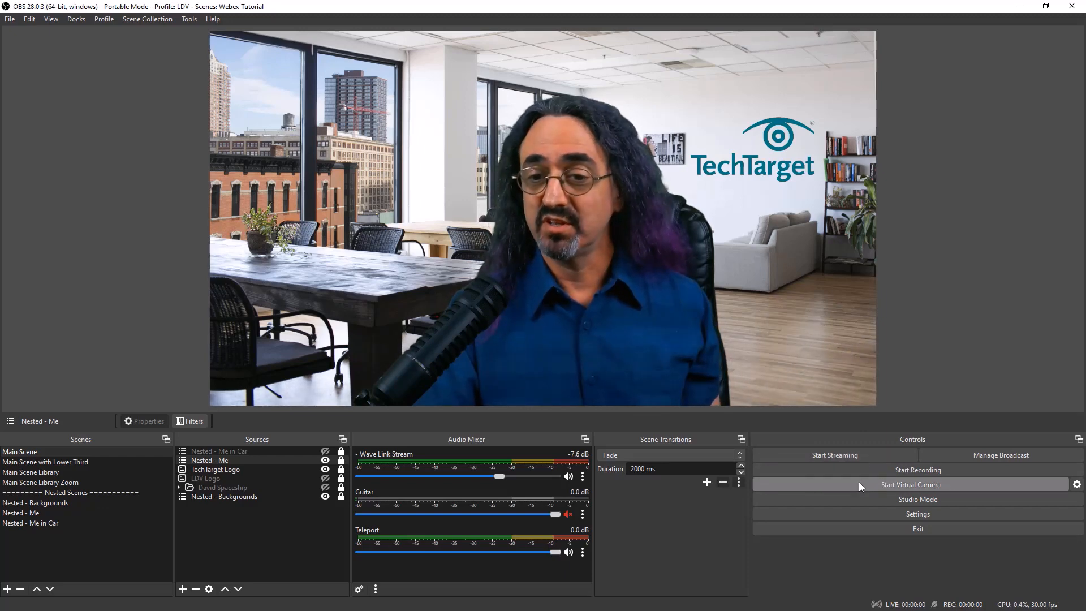
{"action": "left_click", "coordinate": [910, 484]}
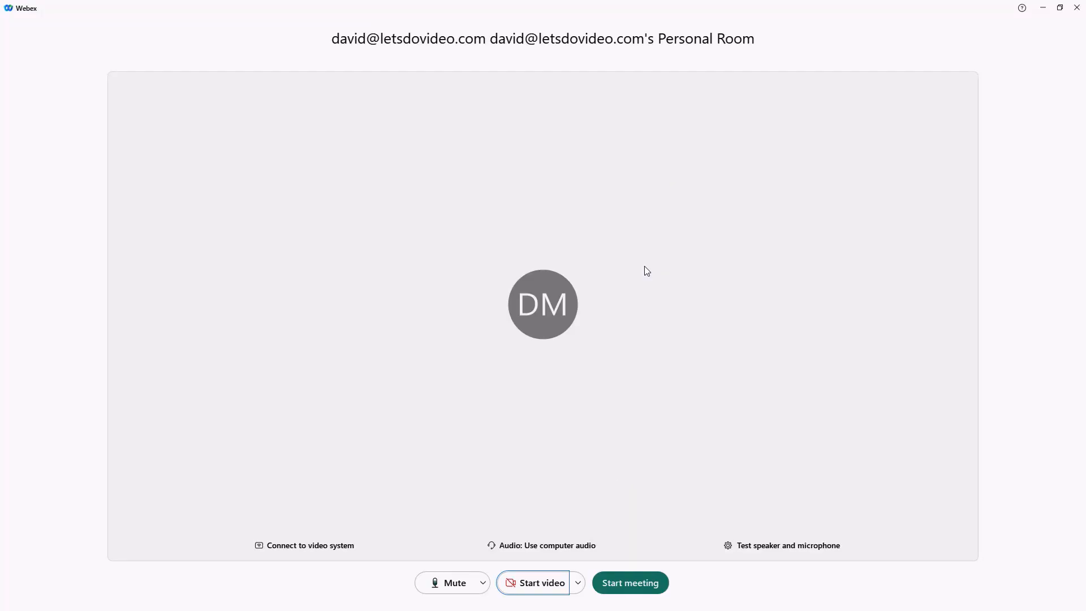
{"action": "mouse_move", "coordinate": [542, 586]}
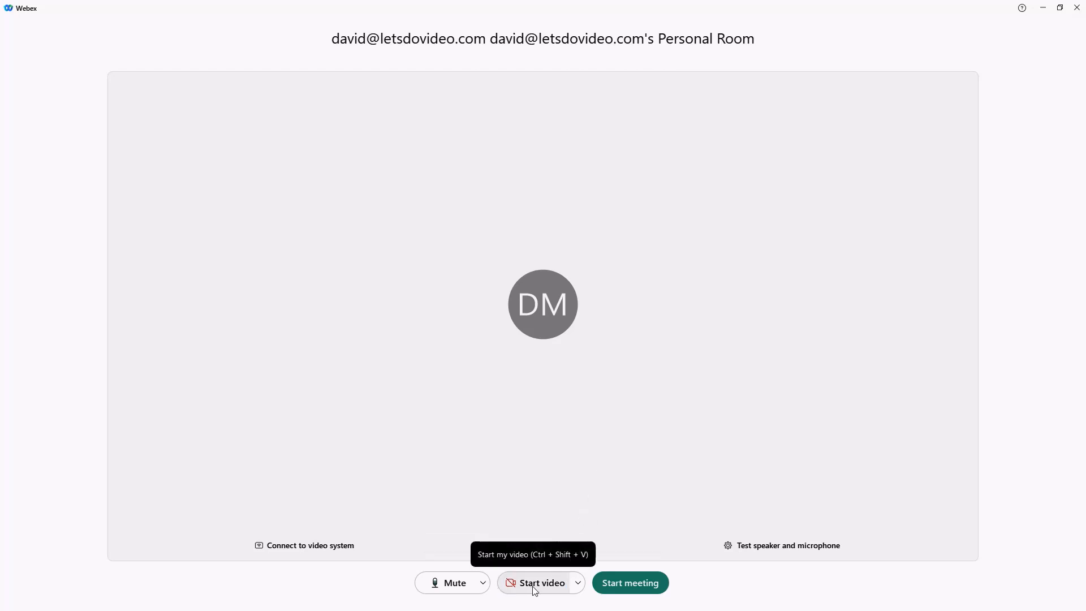
Pick OBS Virtual Camera from the Webex camera list and turn on the video preview
{"action": "left_click", "coordinate": [577, 583]}
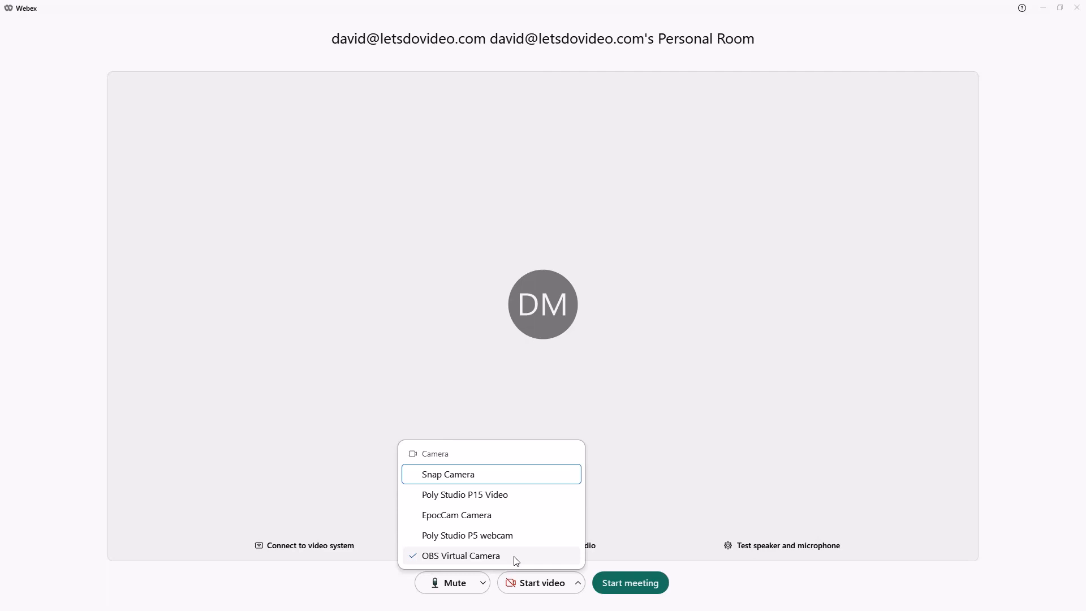
{"action": "mouse_move", "coordinate": [506, 558]}
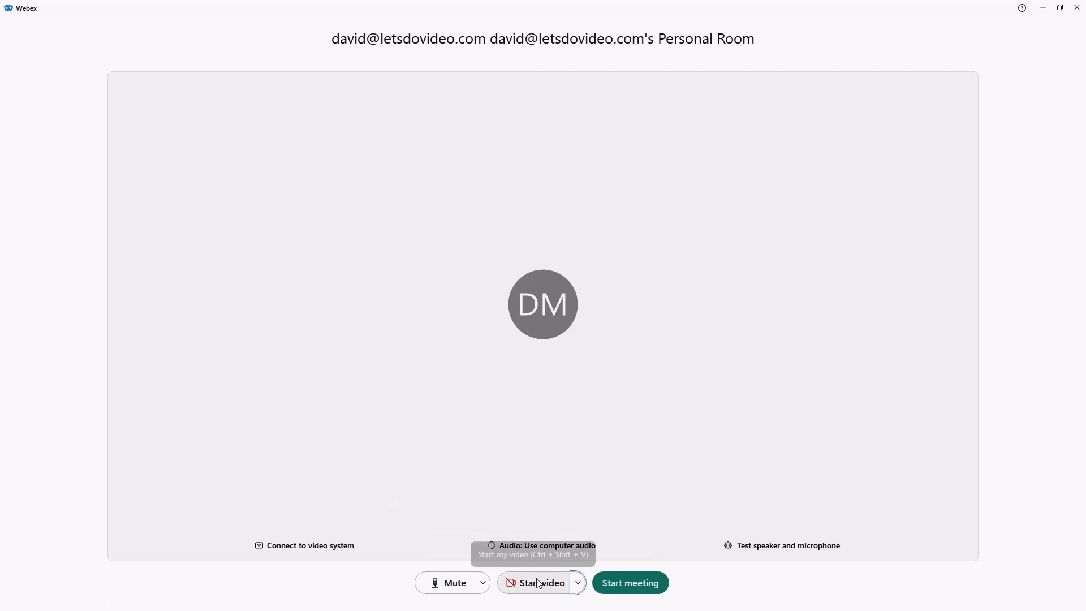
{"action": "left_click", "coordinate": [541, 583]}
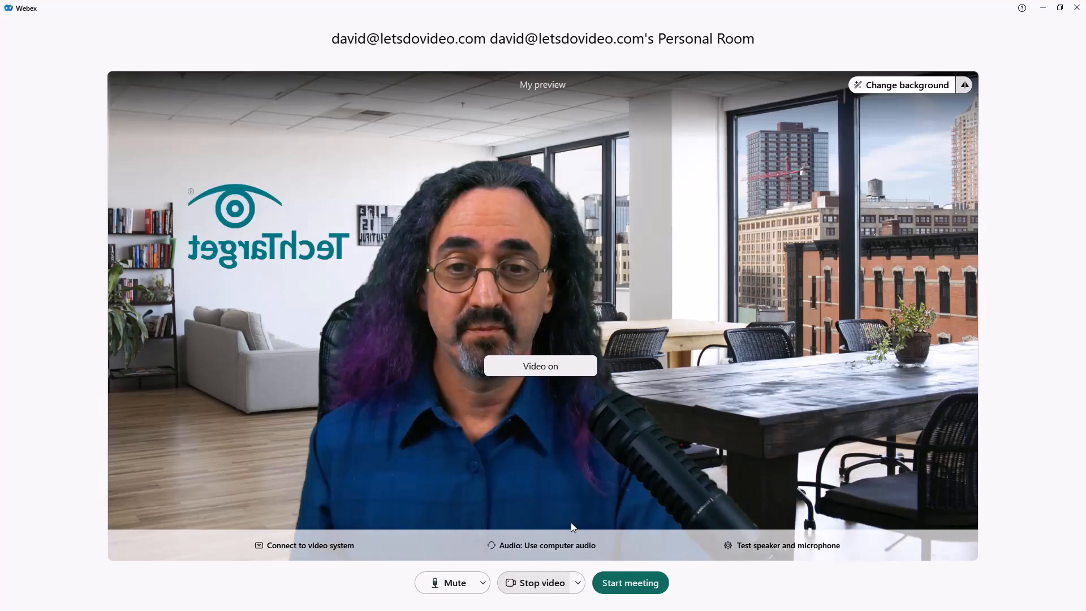